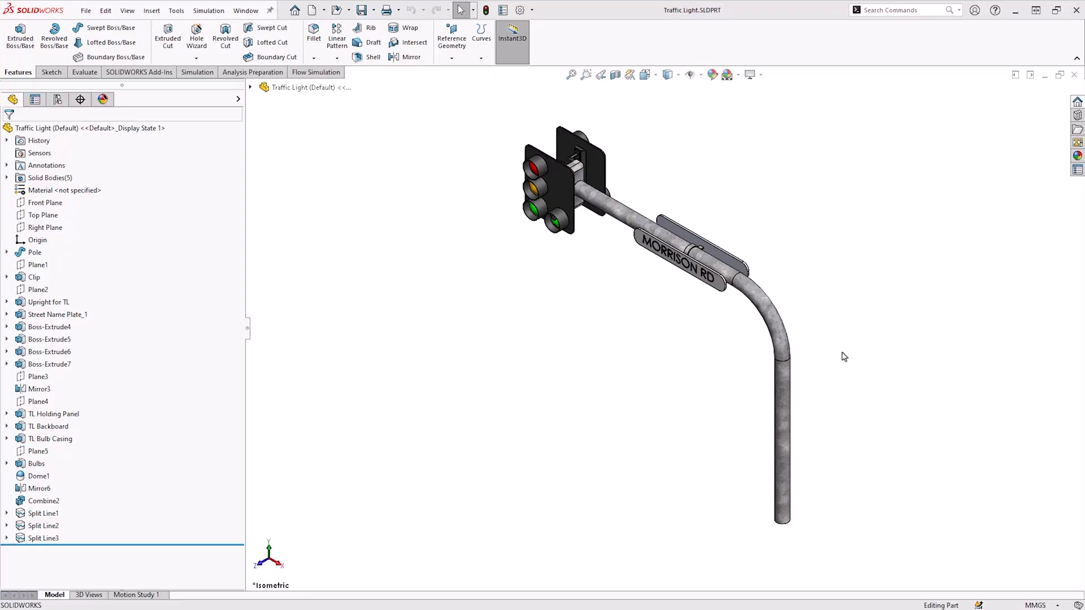
pyautogui.moveTo(646, 446)
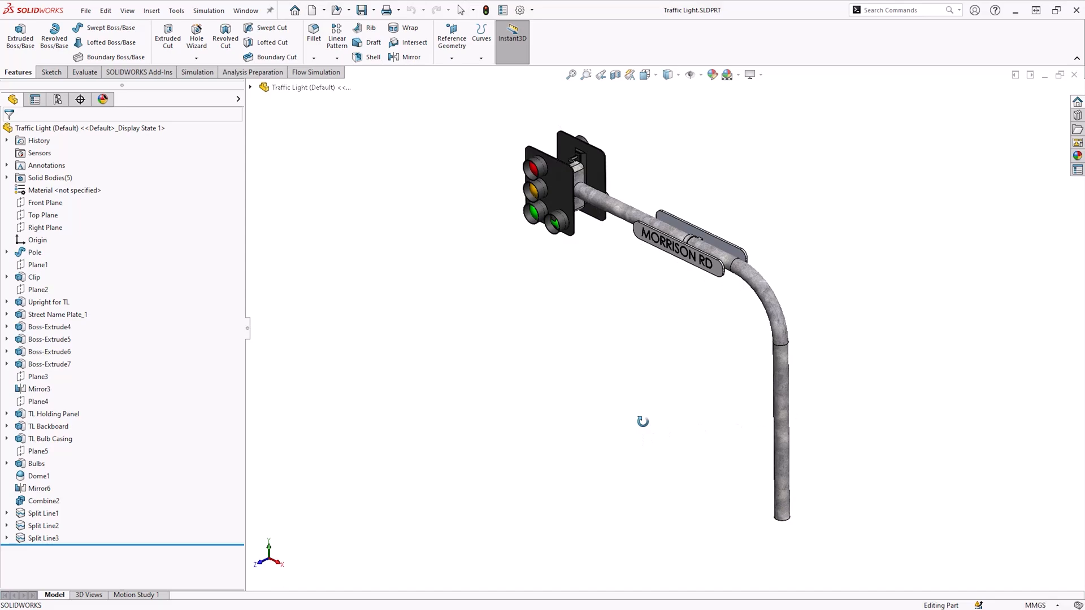
# Expand Solid Bodies and reveal the materials of the pole, Street Board 1 and Traffic Light 2.
pyautogui.moveTo(643, 422); pyautogui.dragTo(705, 368)
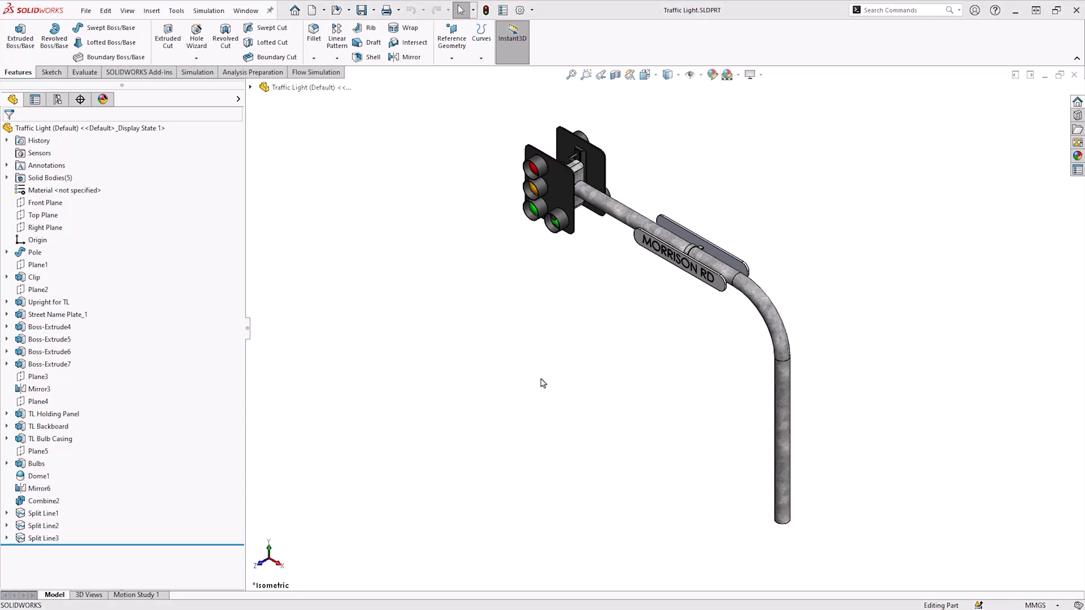
pyautogui.moveTo(6, 185)
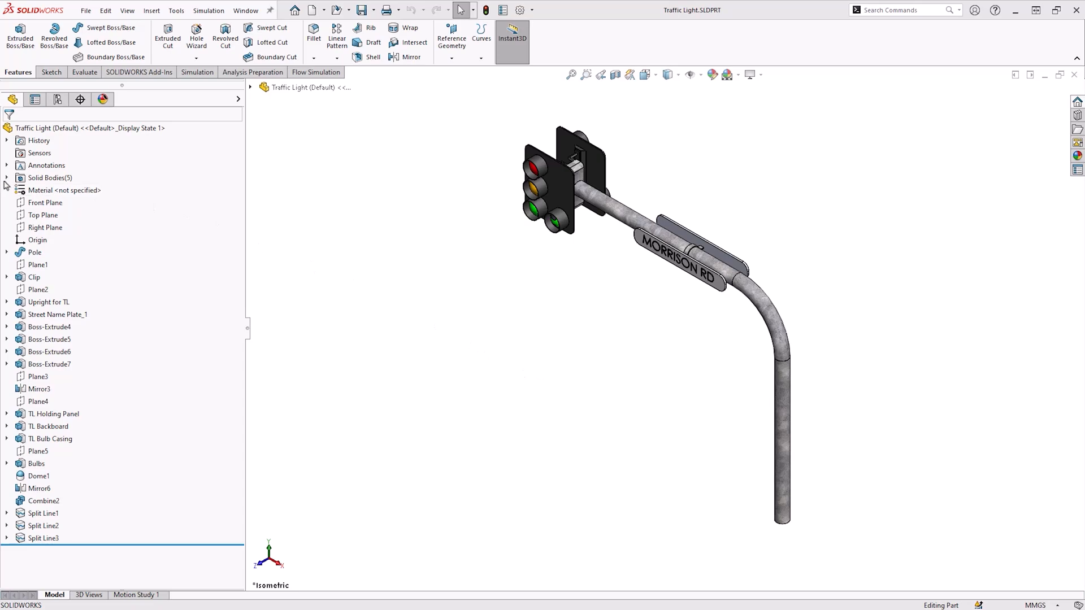
pyautogui.click(6, 177)
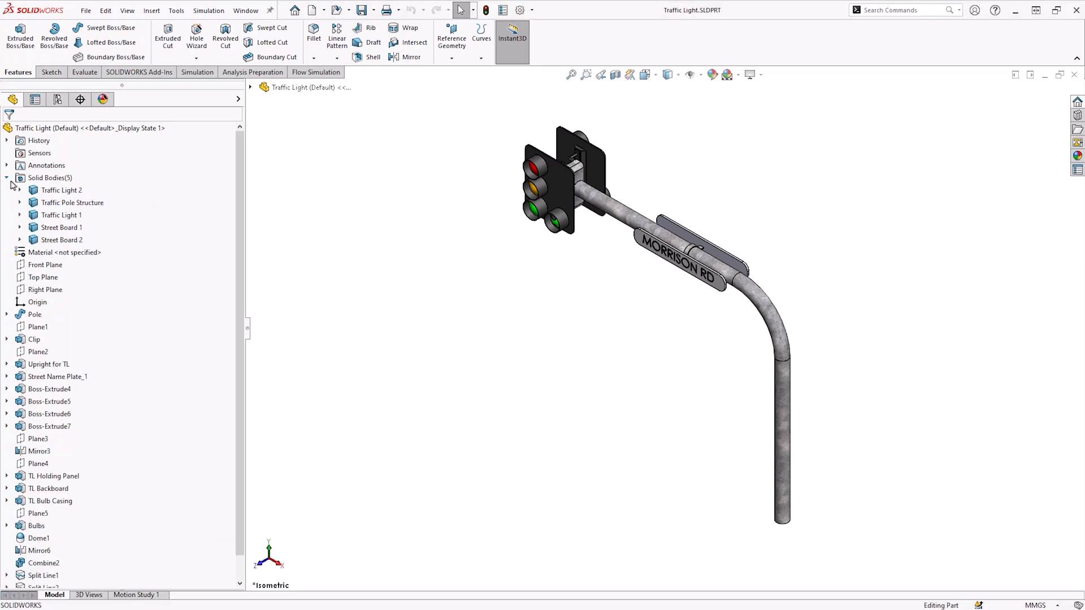
pyautogui.click(21, 202)
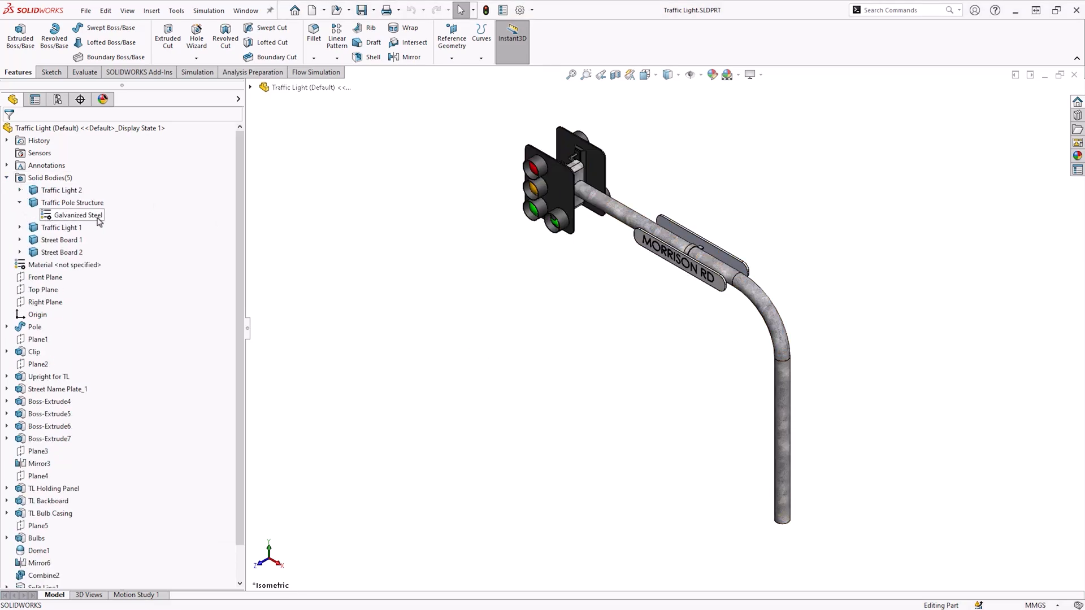
pyautogui.click(61, 227)
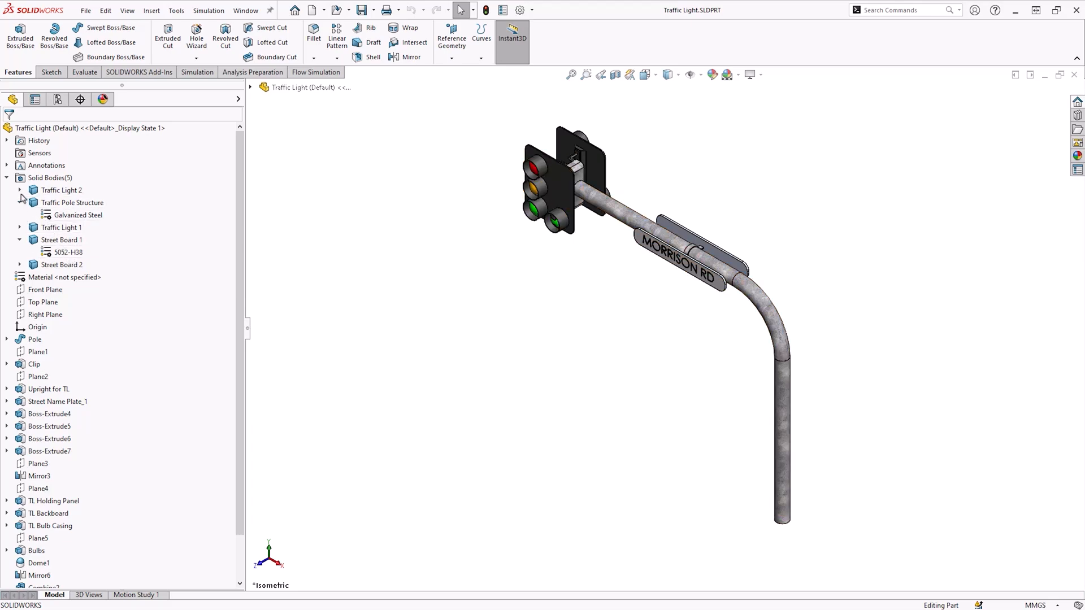
pyautogui.click(72, 215)
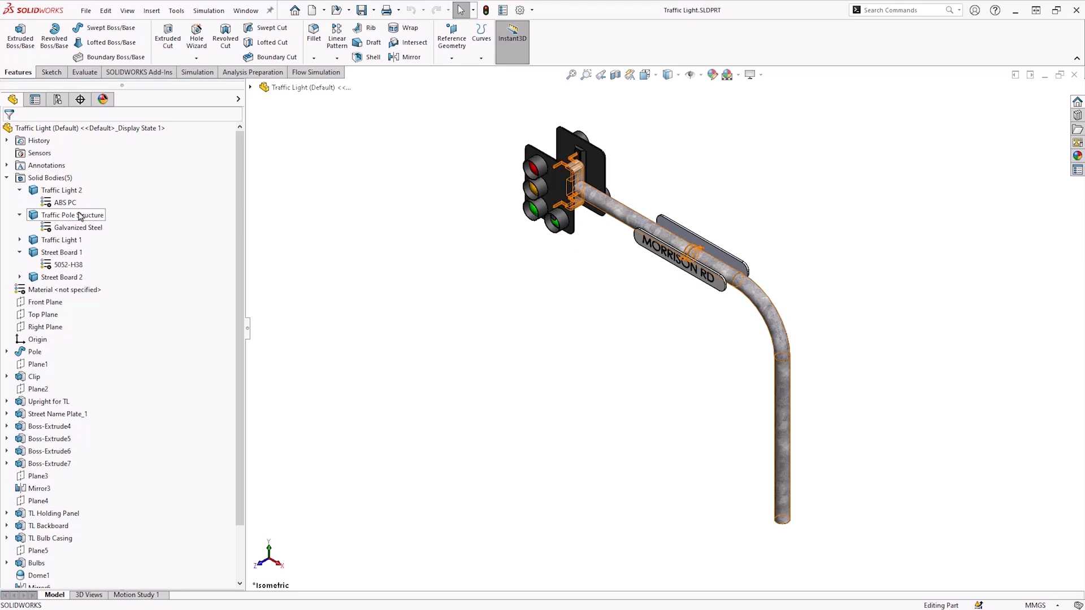
pyautogui.moveTo(80, 215)
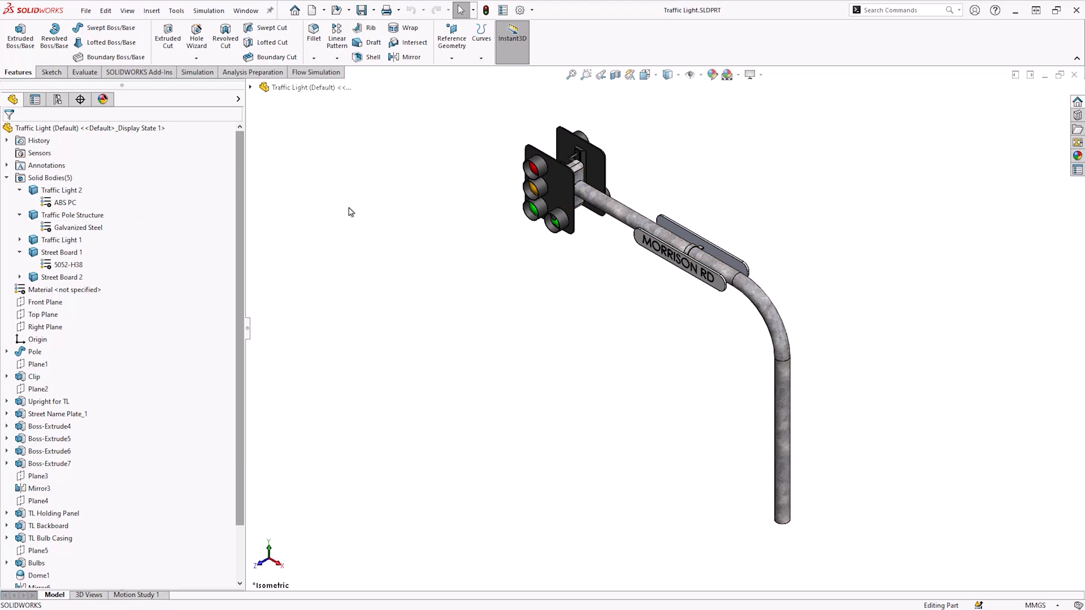
pyautogui.moveTo(397, 270)
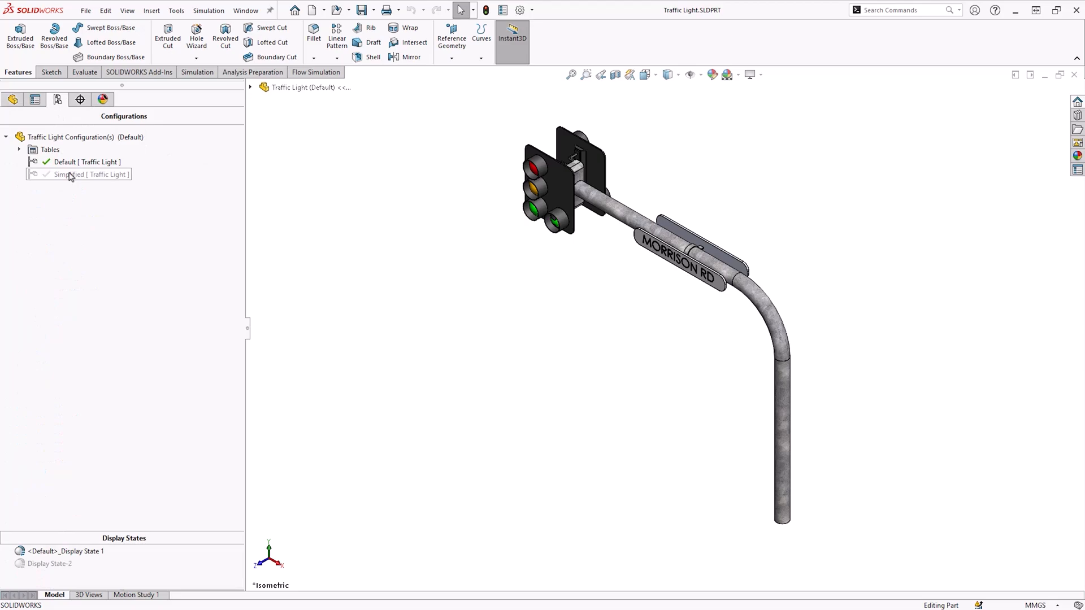
# Activate the Simplified configuration and launch the Flow Simulation Wizard.
pyautogui.doubleClick(75, 174)
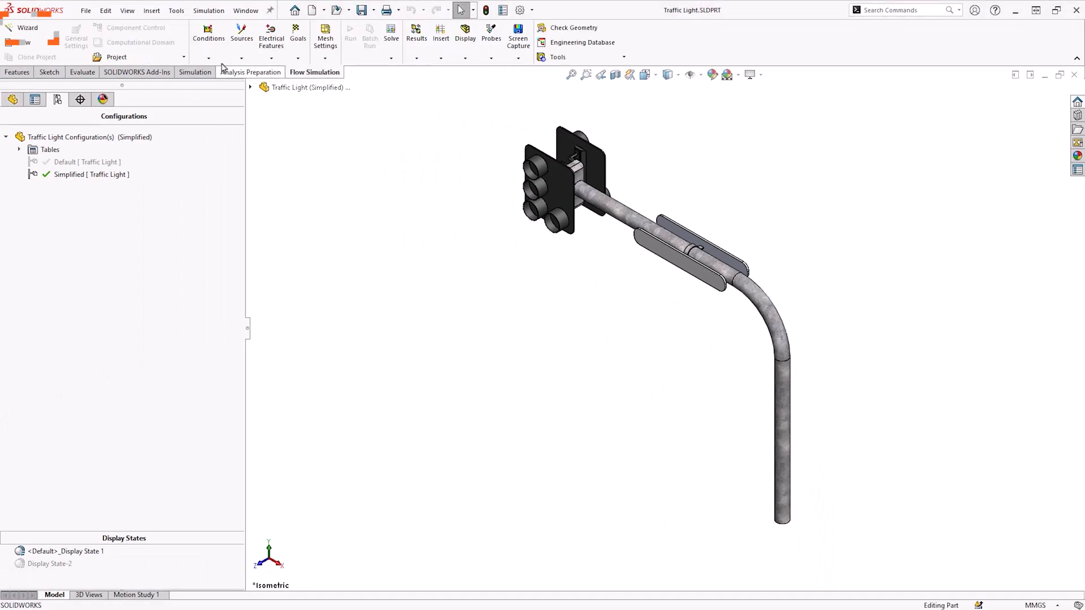
pyautogui.click(27, 32)
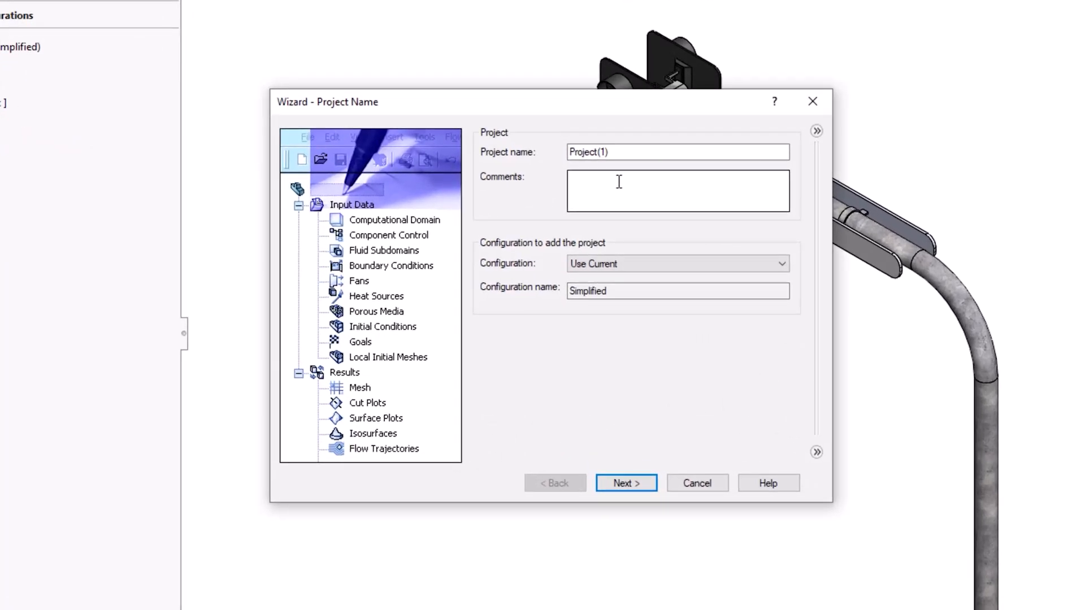
# Name the project Traffic Light, keep SI units and an External analysis type.
pyautogui.write('Traffic Light')
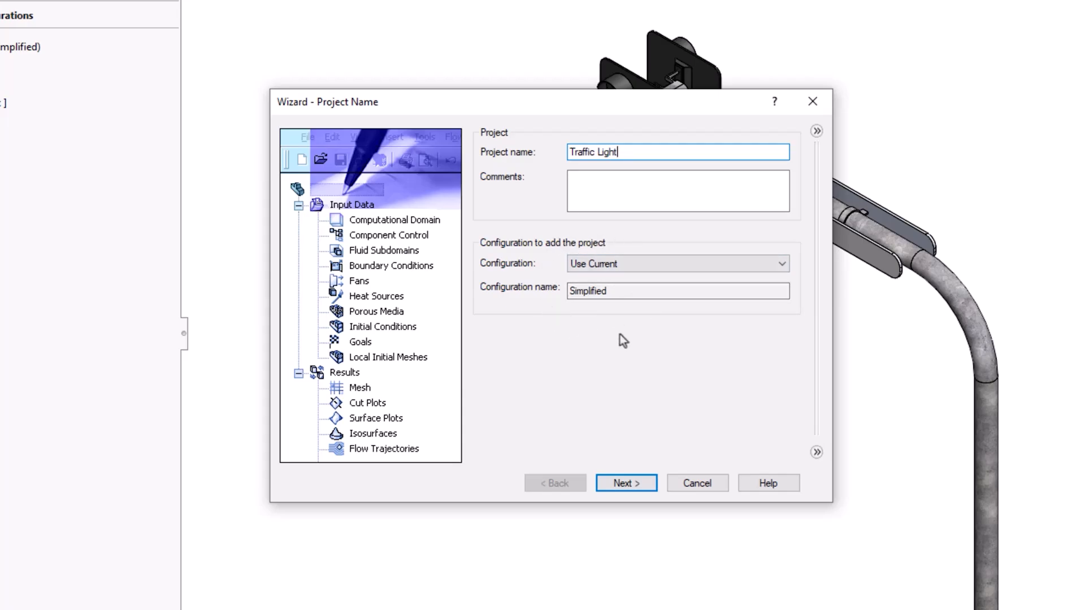
pyautogui.click(625, 482)
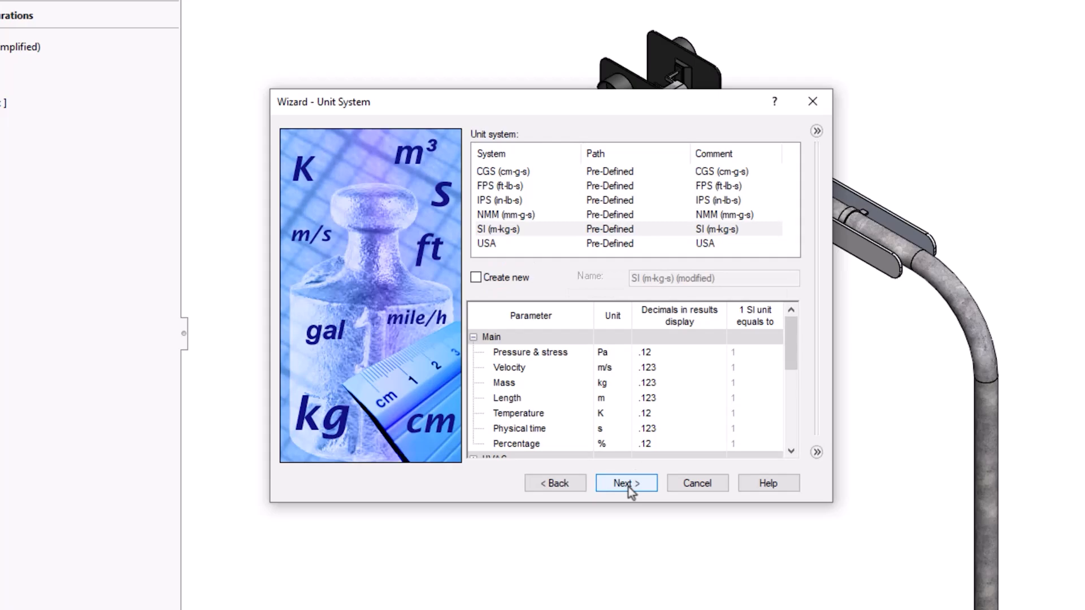
pyautogui.click(625, 483)
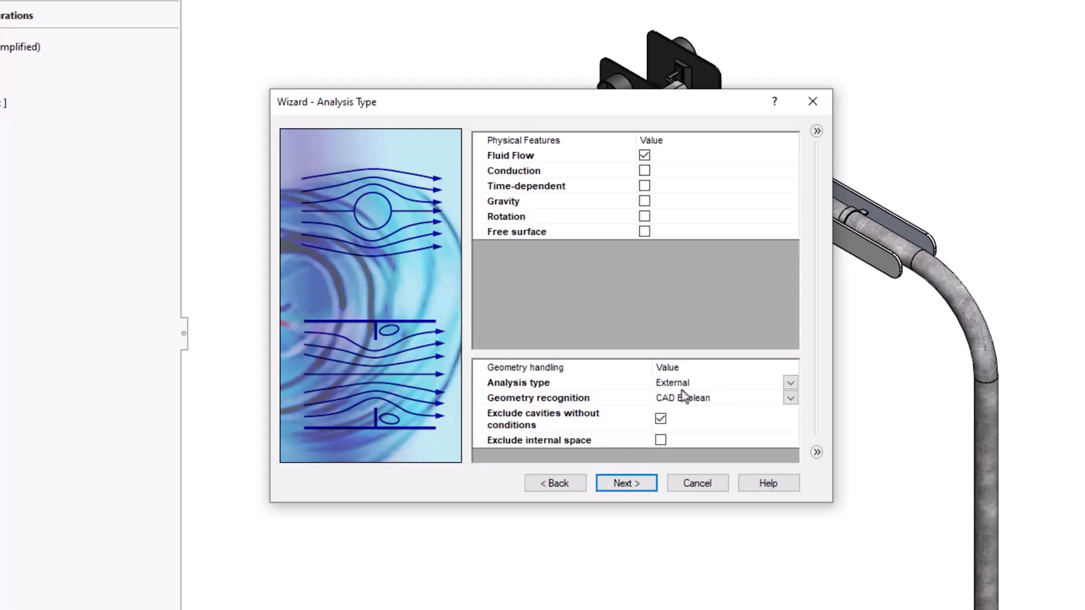
pyautogui.click(625, 483)
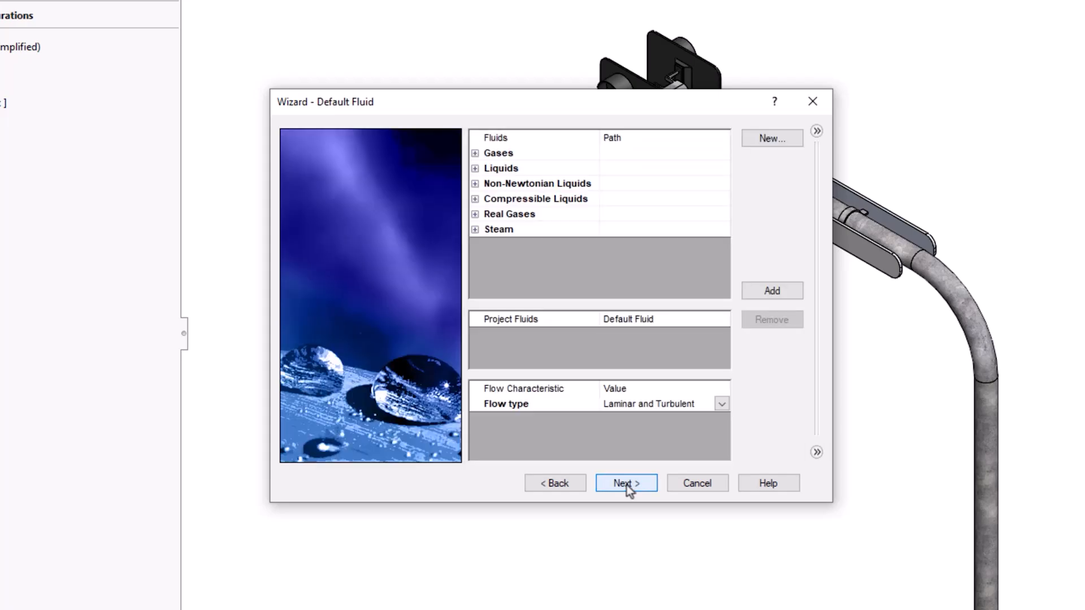
# Choose Air as the fluid, keep default walls and finish with −40 m/s Z velocity.
pyautogui.click(475, 152)
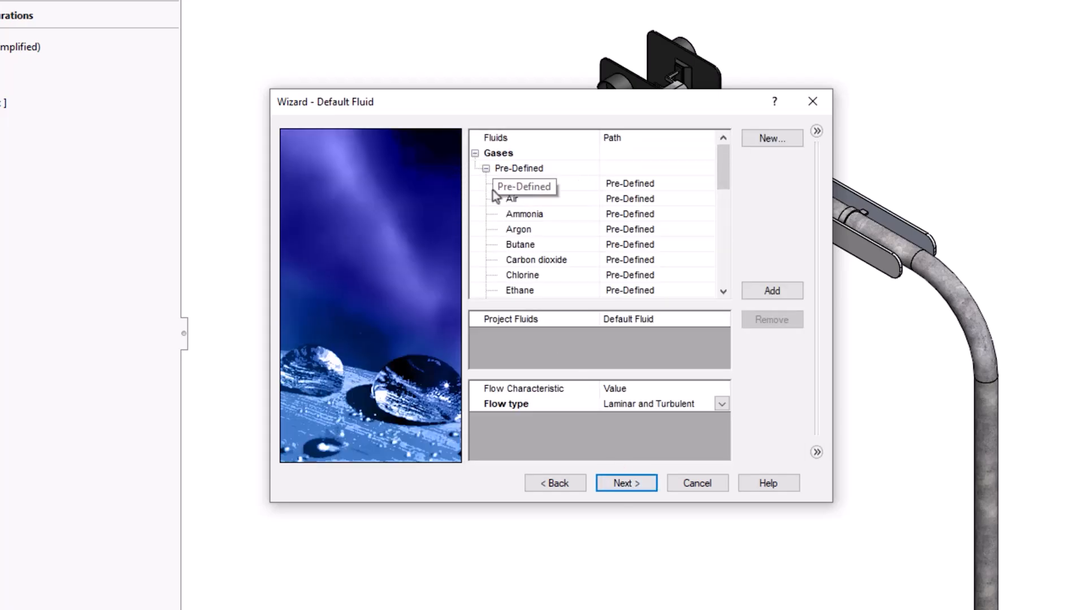
pyautogui.click(625, 482)
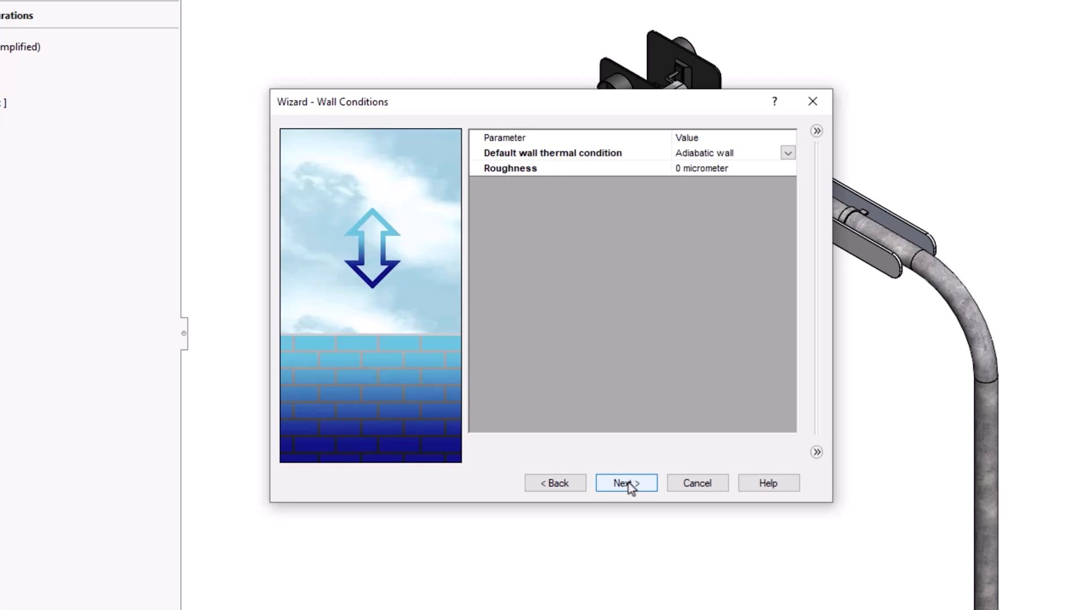
pyautogui.click(625, 482)
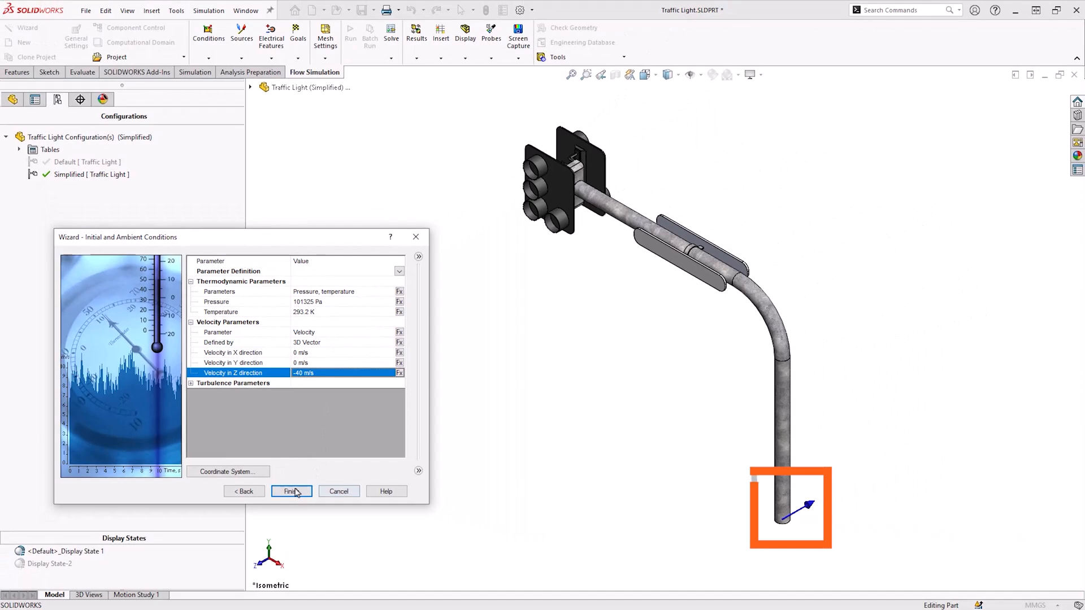
pyautogui.click(291, 492)
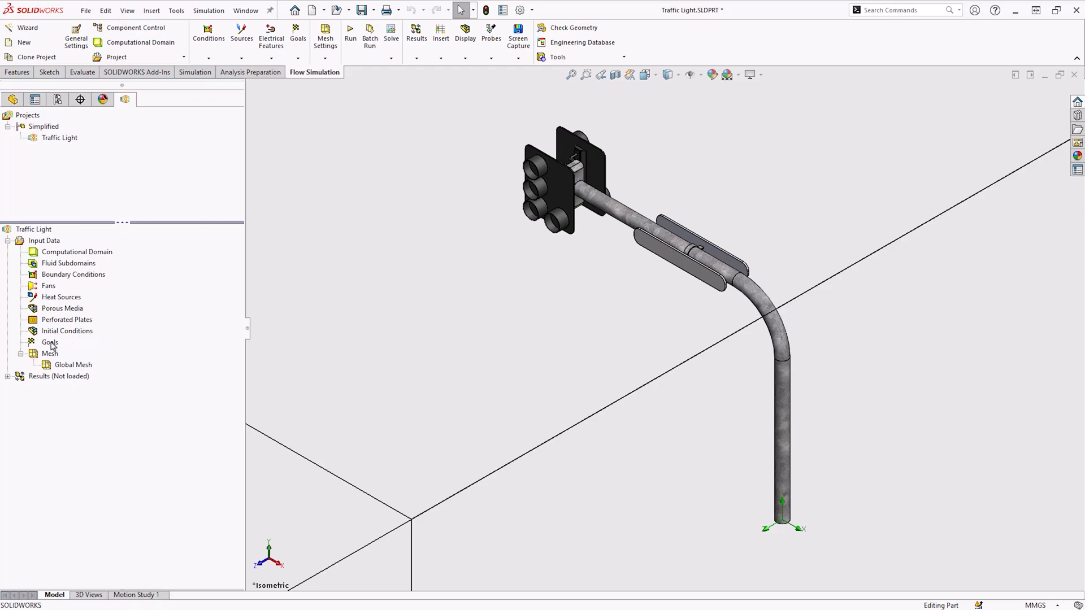
# Add a Force (Z) surface goal on the traffic light's front face and run the analysis.
pyautogui.rightClick(49, 342)
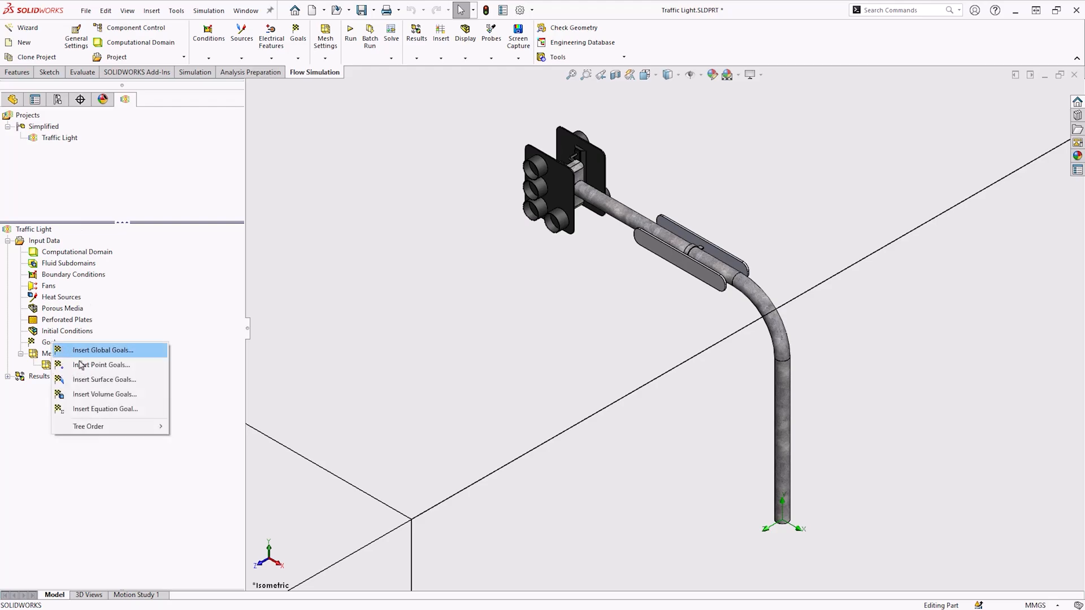
pyautogui.click(104, 380)
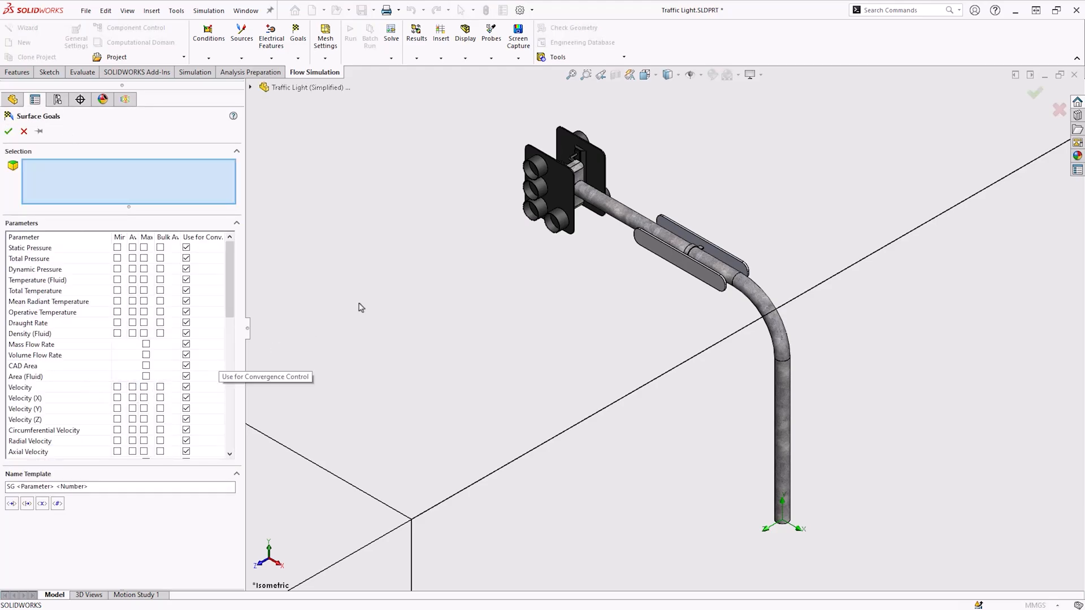
pyautogui.click(553, 197)
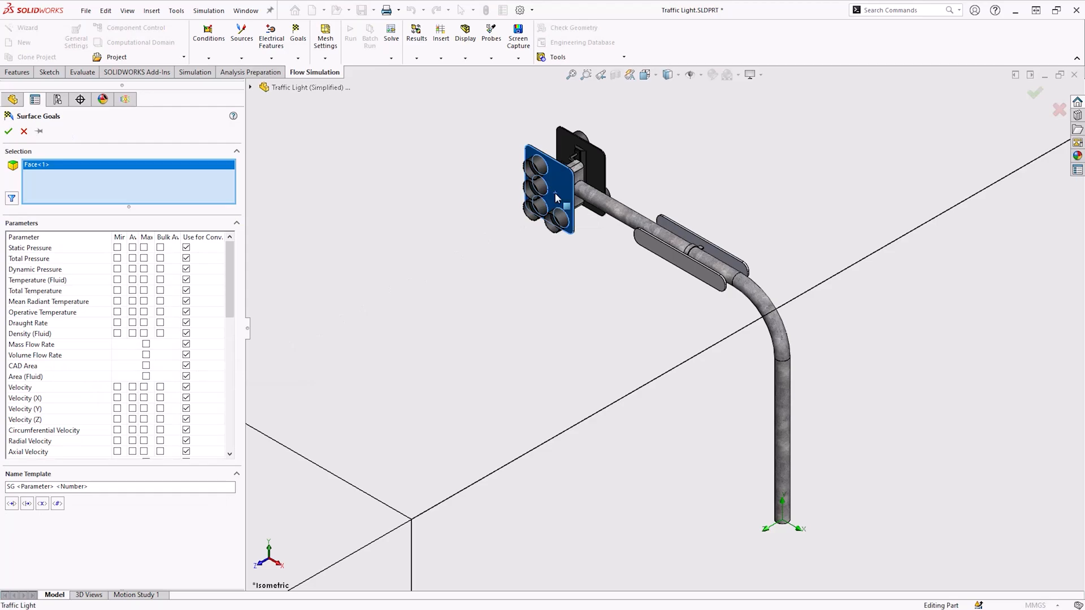
pyautogui.scroll(-3)
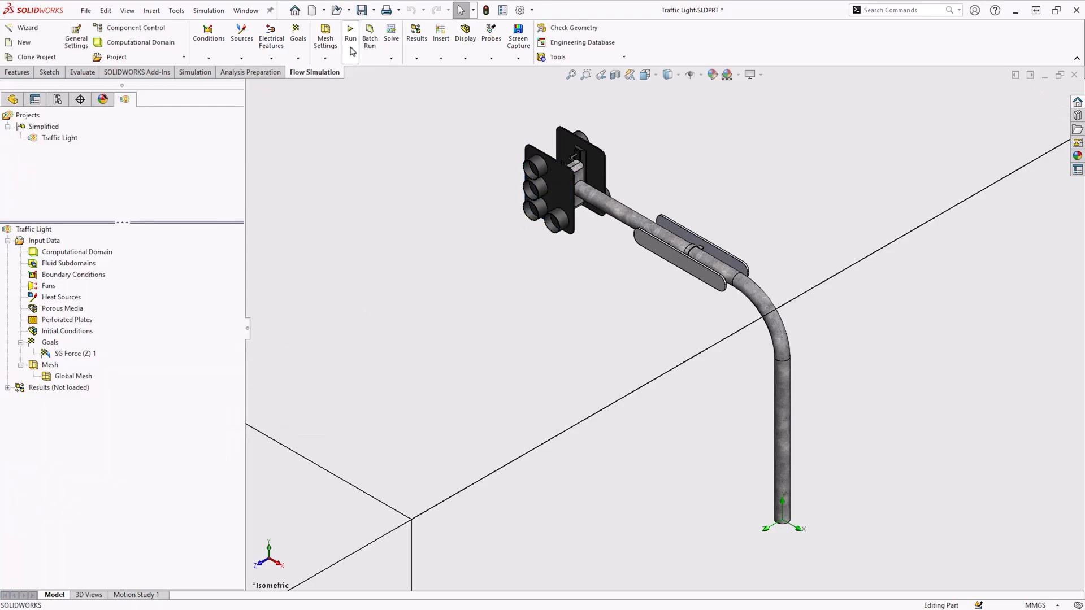
pyautogui.moveTo(350, 32)
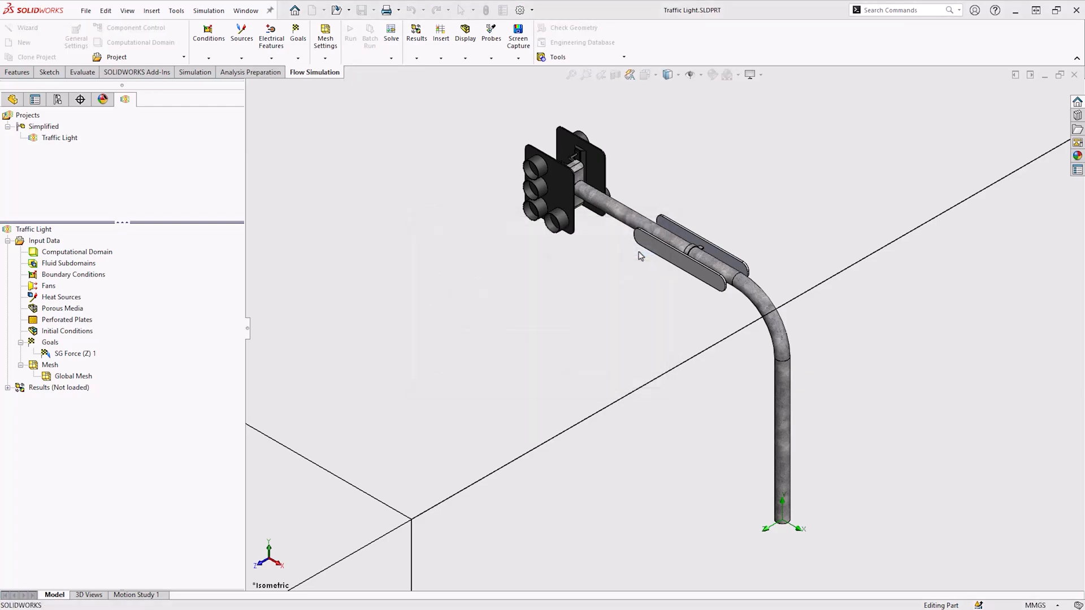
pyautogui.click(350, 33)
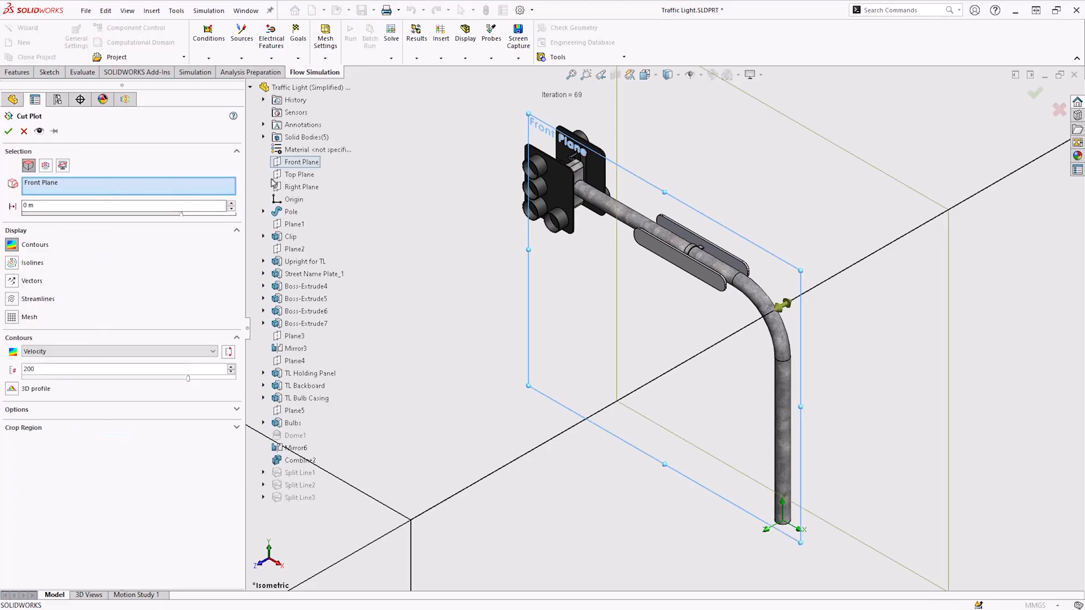
# Confirm a velocity contour cut plot on the Front Plane.
pyautogui.click(301, 187)
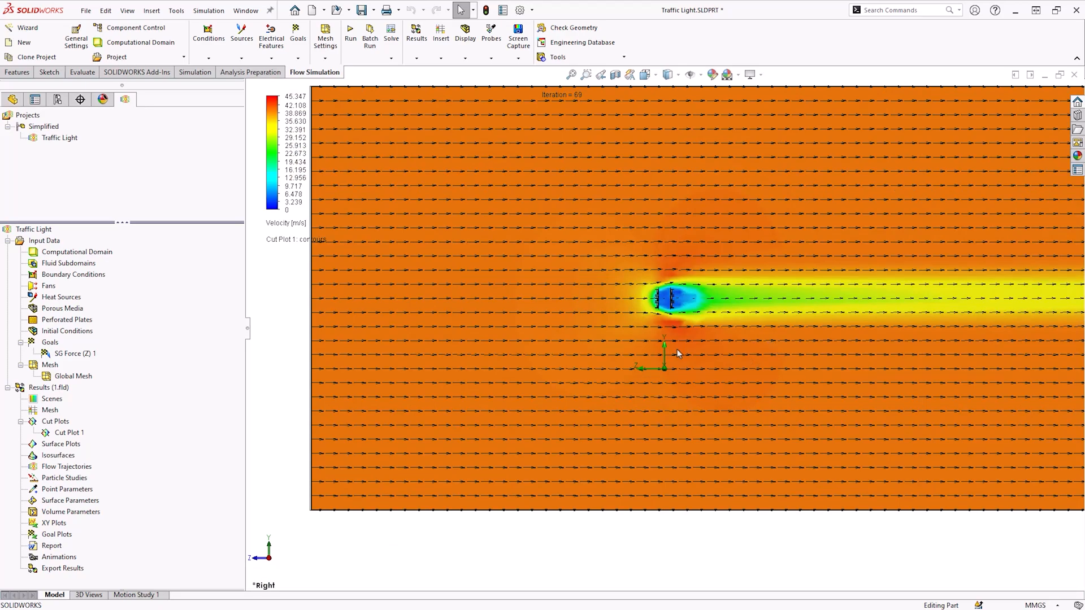
pyautogui.moveTo(566, 79)
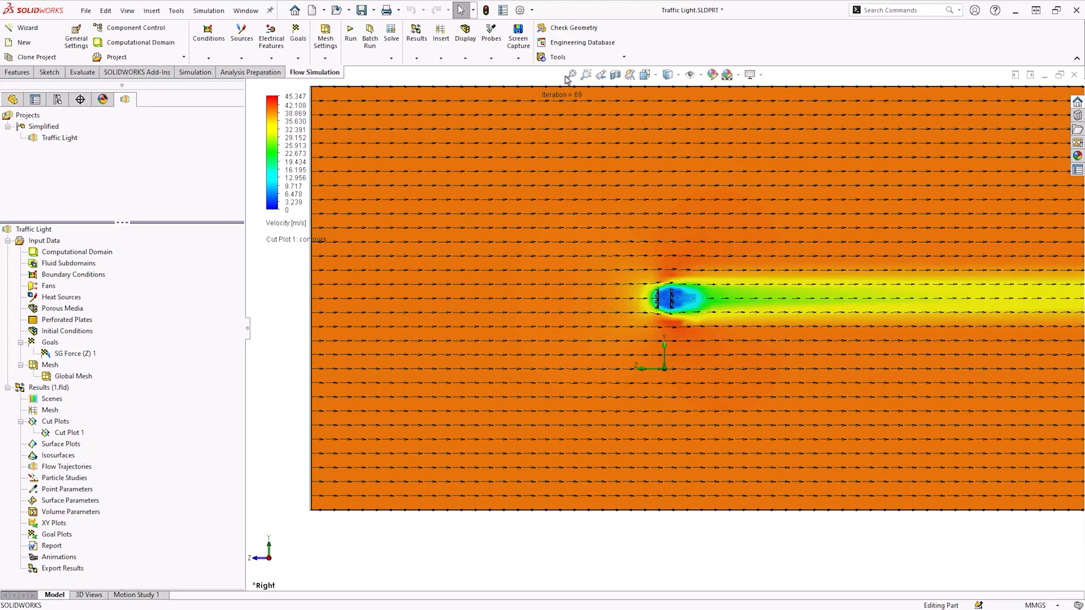
# Export the flow results to Simulation and hide the Computational Domain.
pyautogui.click(557, 57)
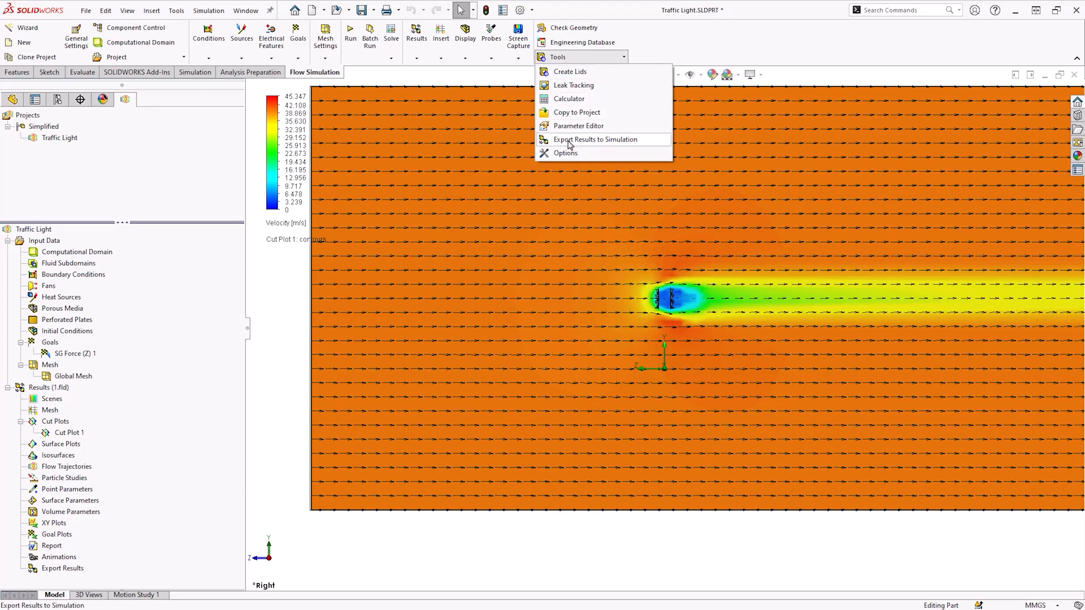
pyautogui.click(594, 139)
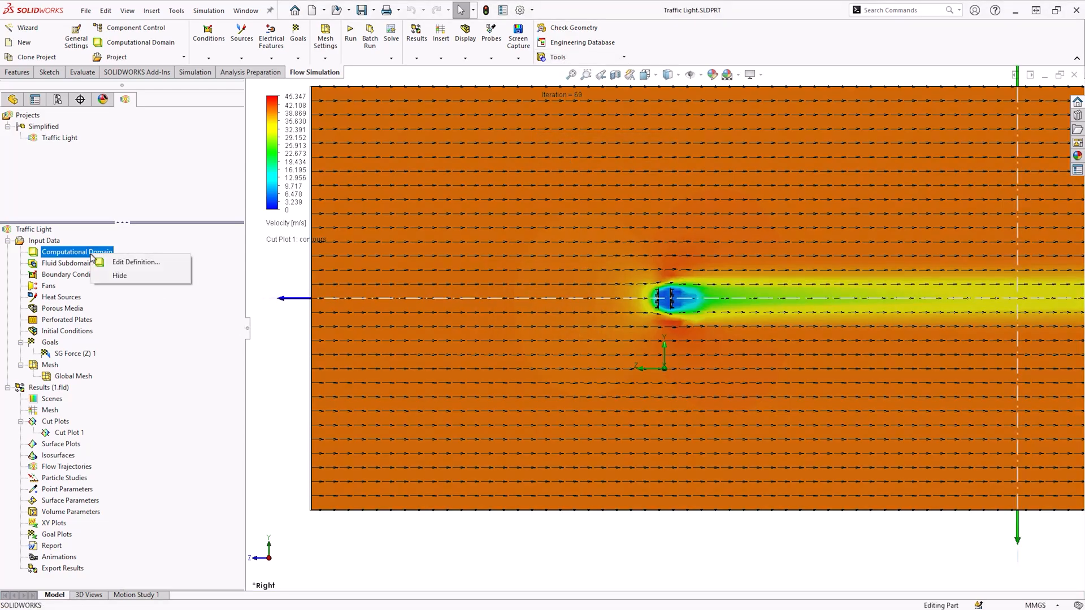
pyautogui.rightClick(69, 433)
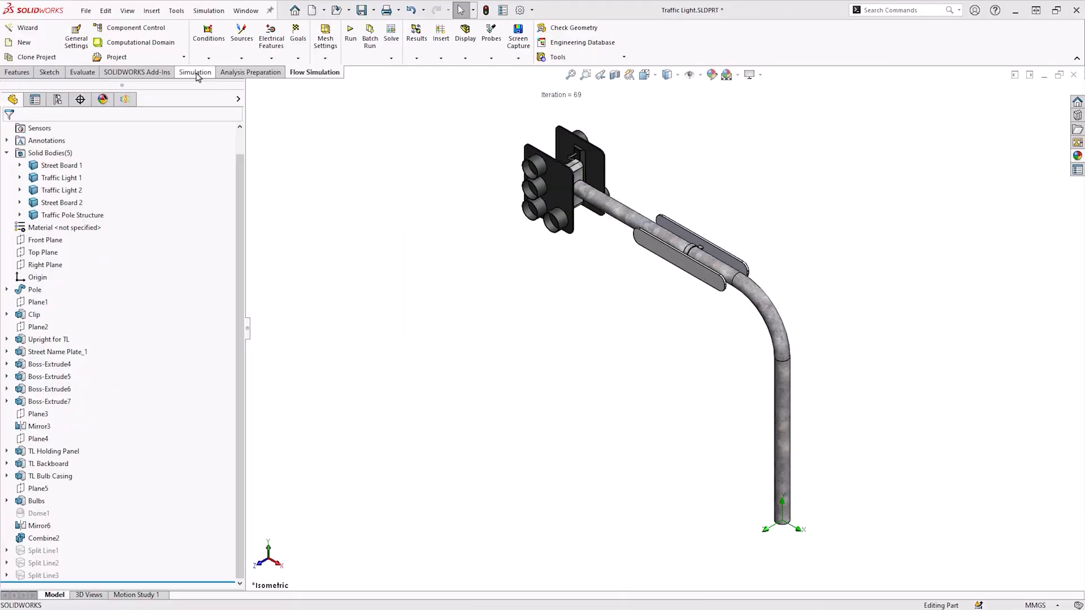
# Create a static study named Wind Effects and expand its five solid bodies to see materials.
pyautogui.click(195, 72)
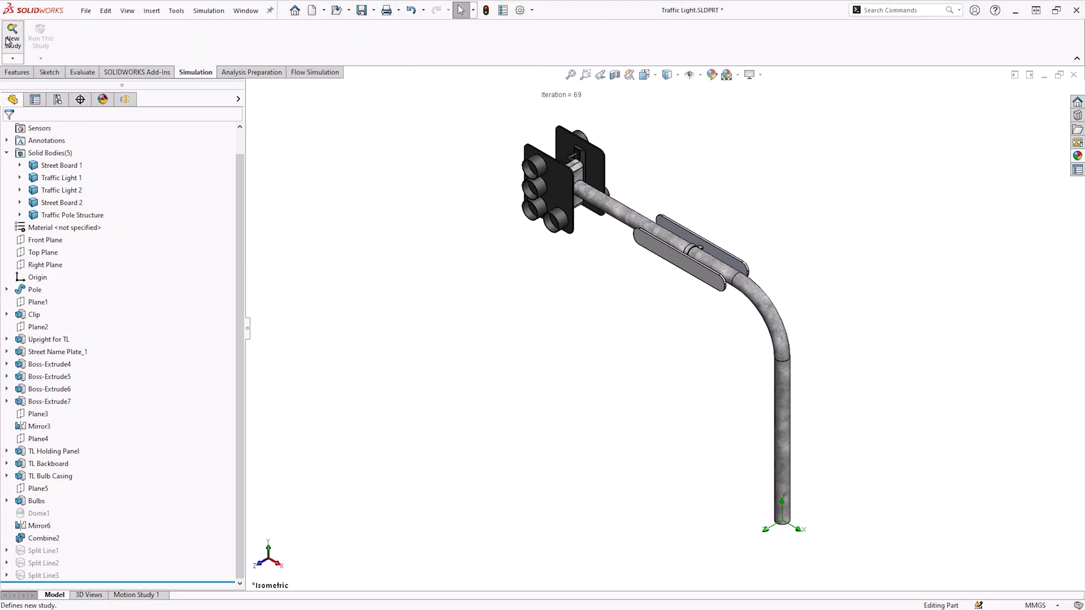
pyautogui.click(13, 36)
pyautogui.write('Wind Effects')
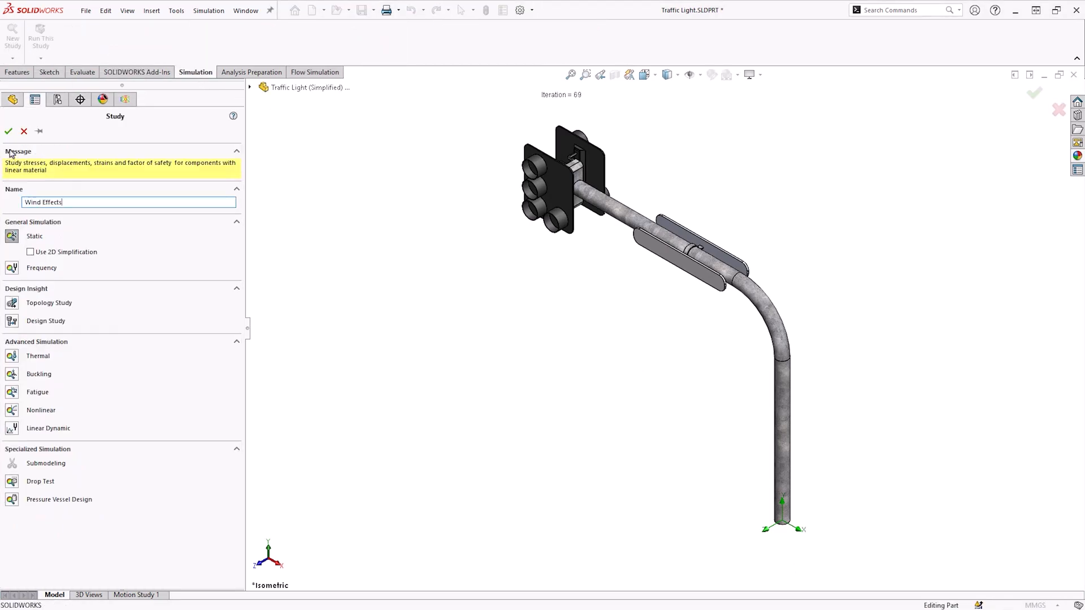
pyautogui.click(8, 131)
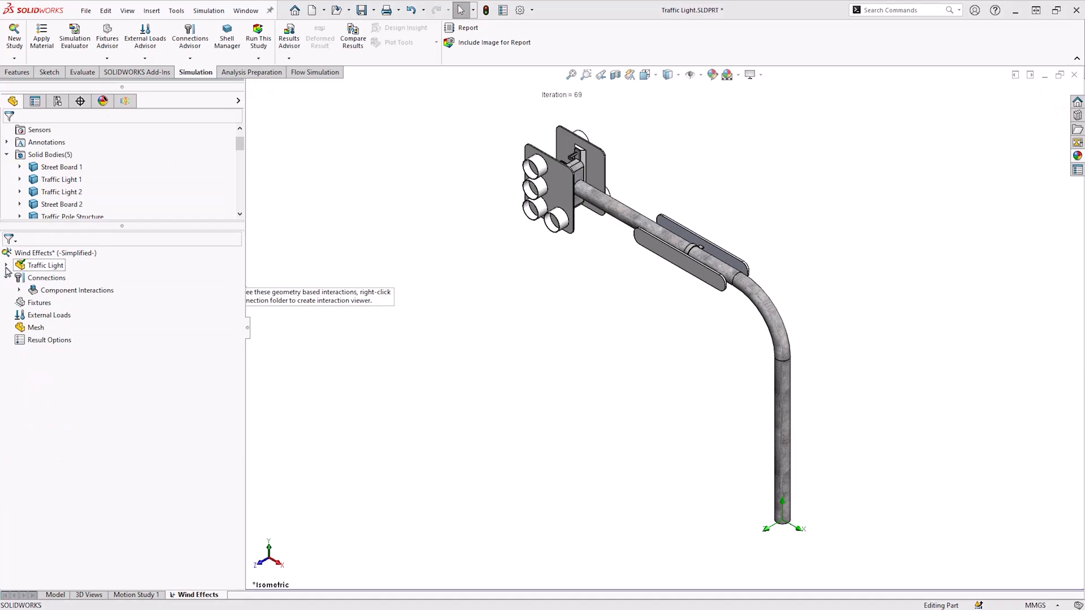
pyautogui.click(7, 264)
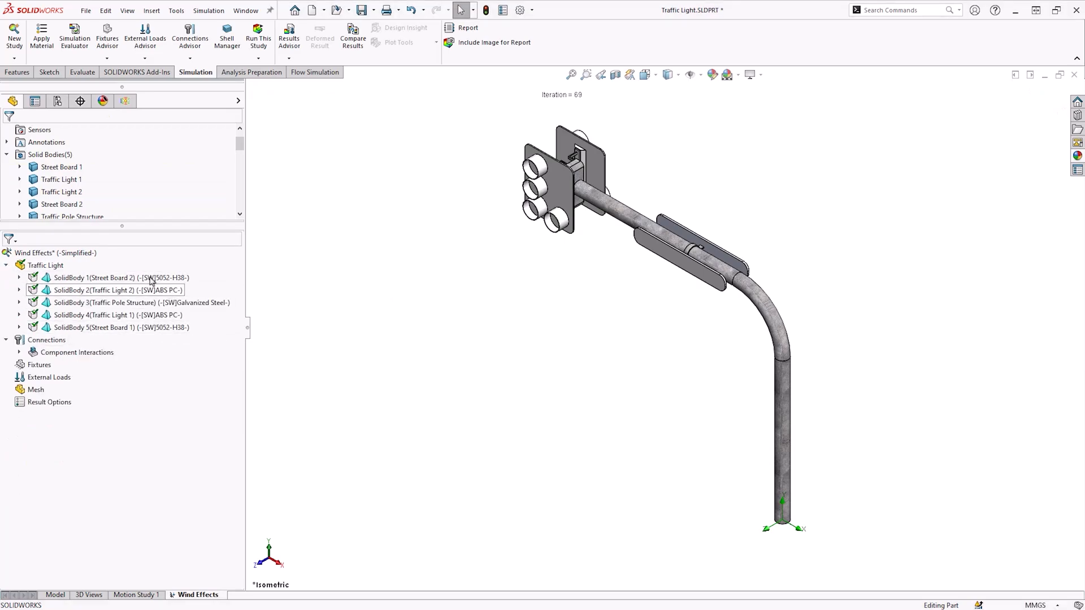
pyautogui.click(136, 303)
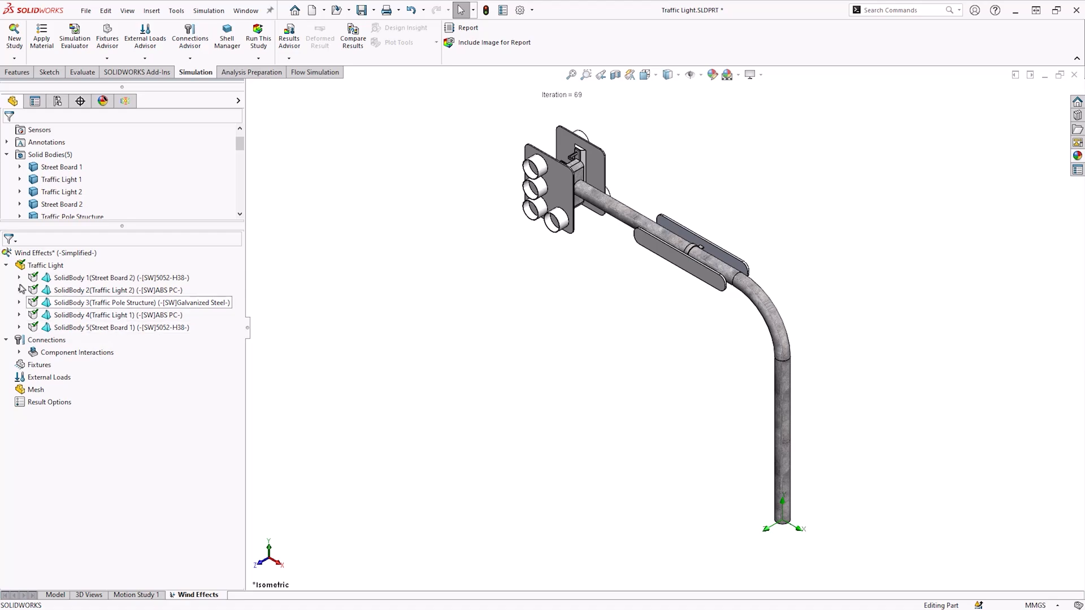
# Add Fixed Geometry support Fixed-1 at the pole's bottom face.
pyautogui.rightClick(38, 303)
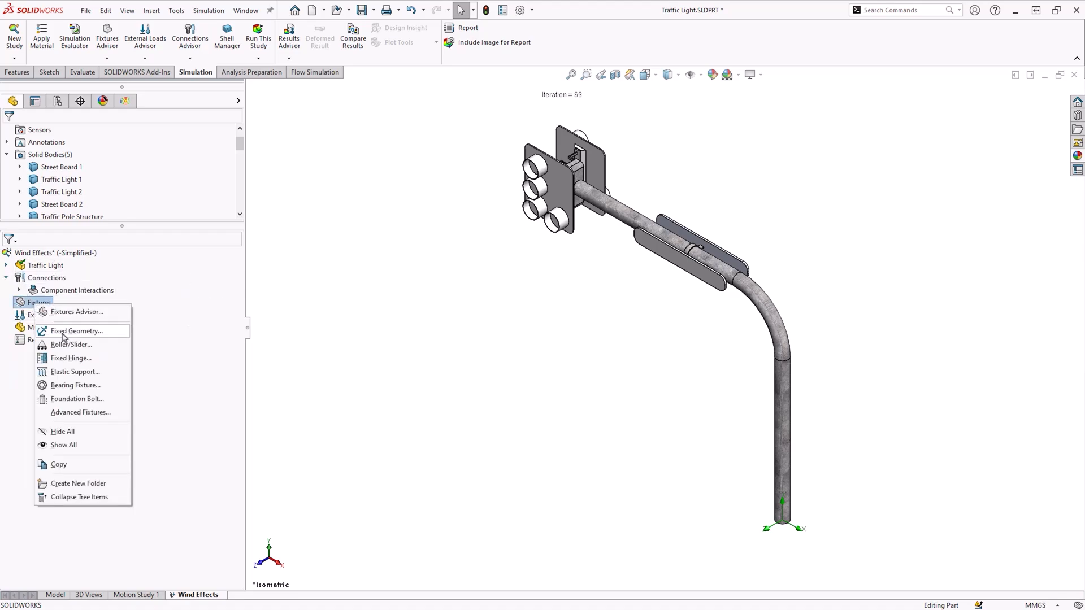
pyautogui.click(78, 332)
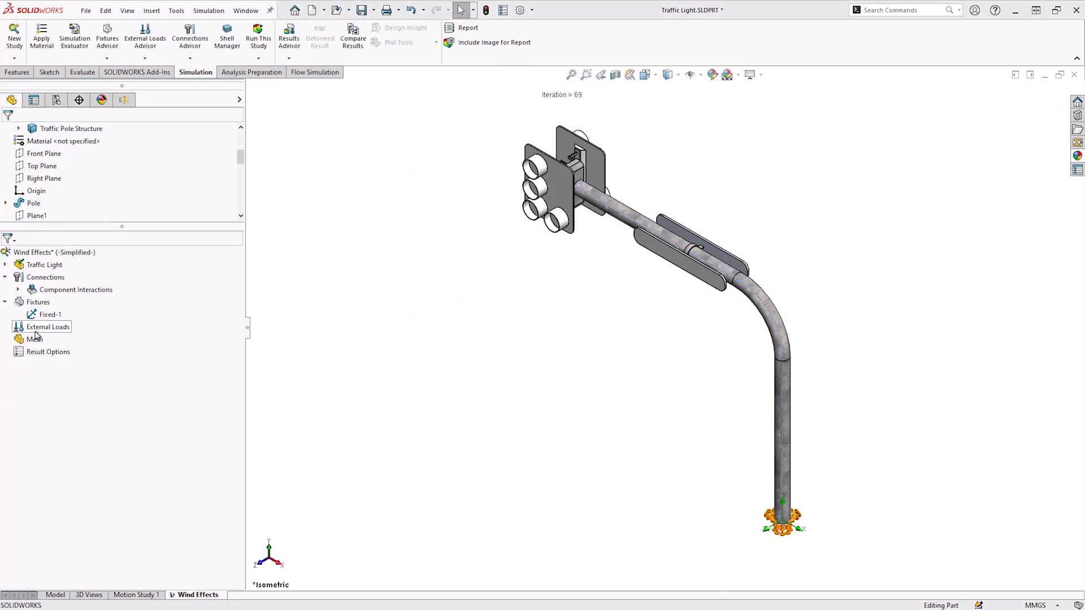
pyautogui.click(48, 326)
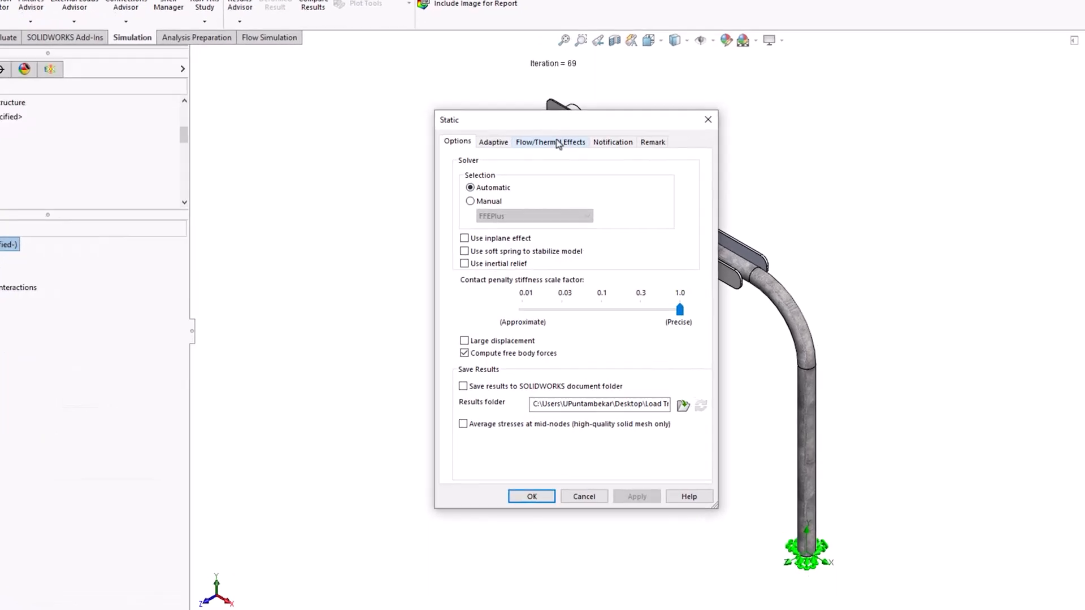
# Under Flow/Thermal Effects include fluid pressure effects from the .fld results file.
pyautogui.click(550, 142)
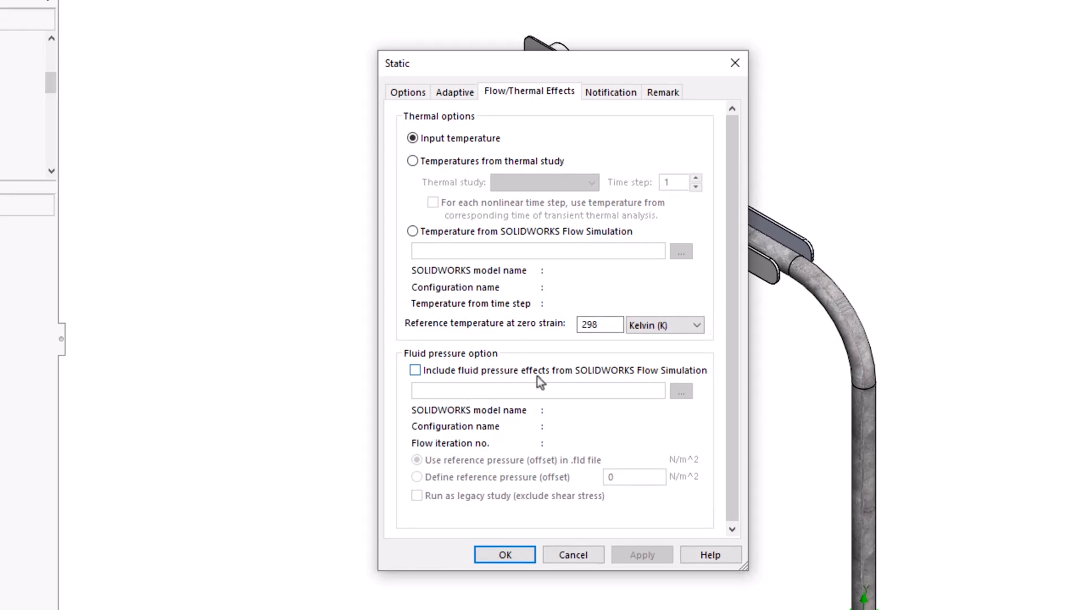
pyautogui.click(416, 371)
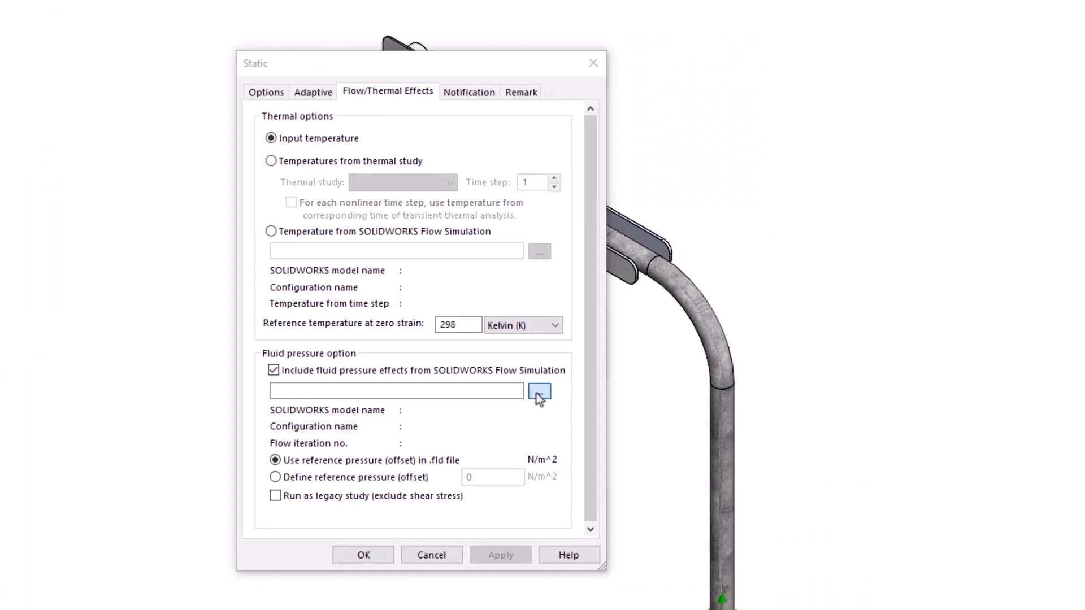
pyautogui.click(539, 391)
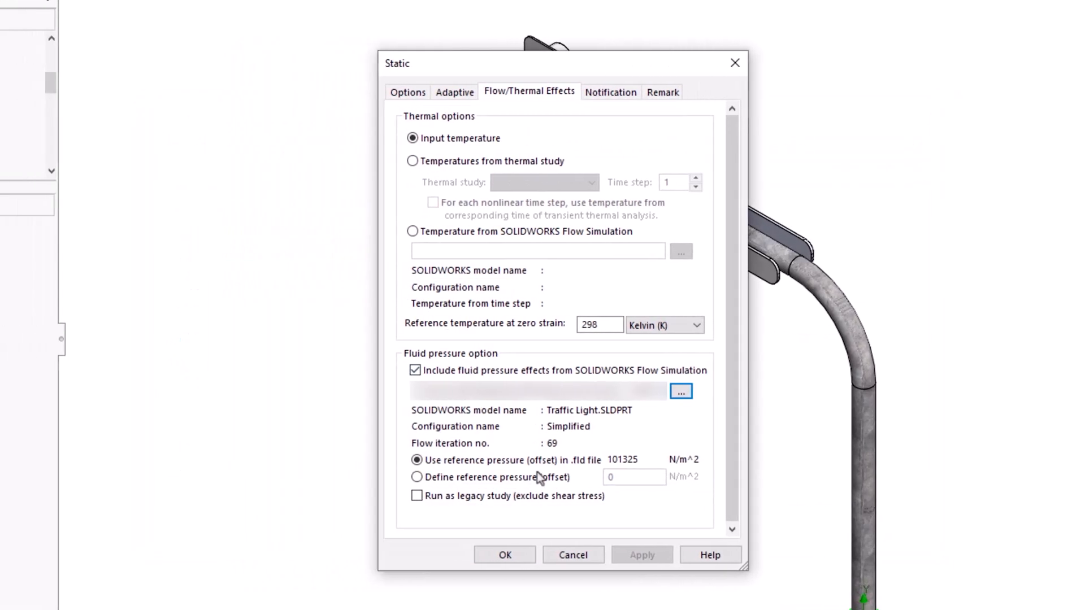
pyautogui.click(505, 556)
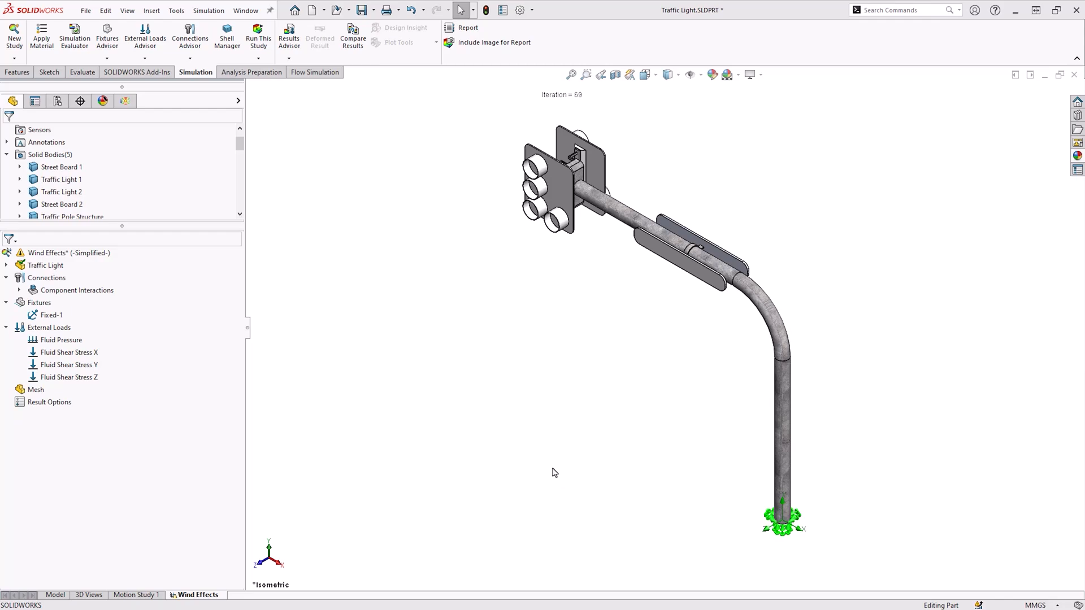
# Create a Fine-density mesh over the whole traffic light model.
pyautogui.click(61, 180)
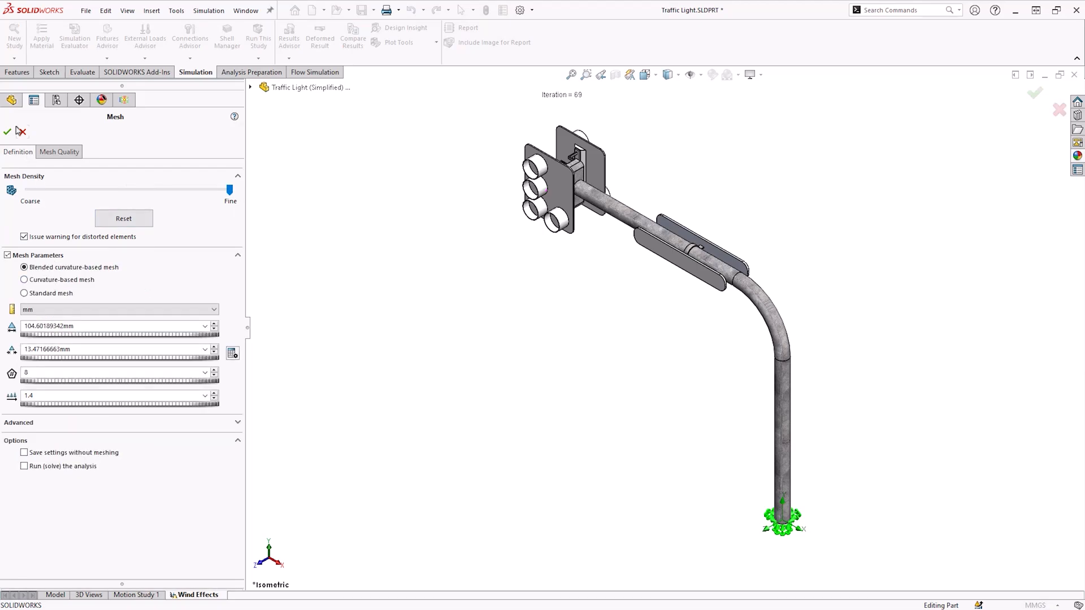
pyautogui.click(8, 131)
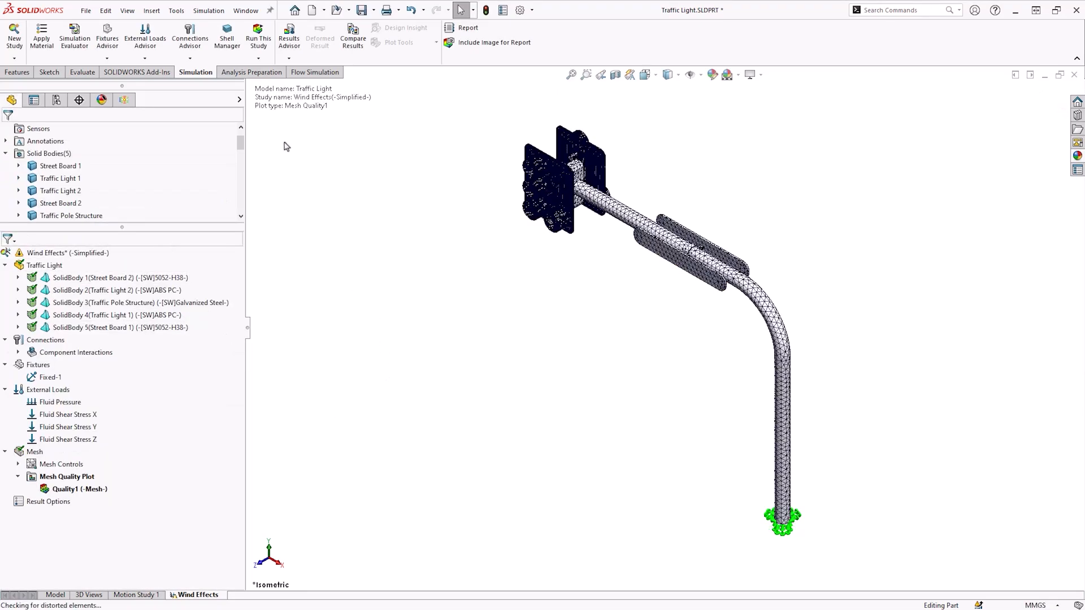
# Run the Wind Effects static study to produce stress, displacement and strain results.
pyautogui.click(257, 38)
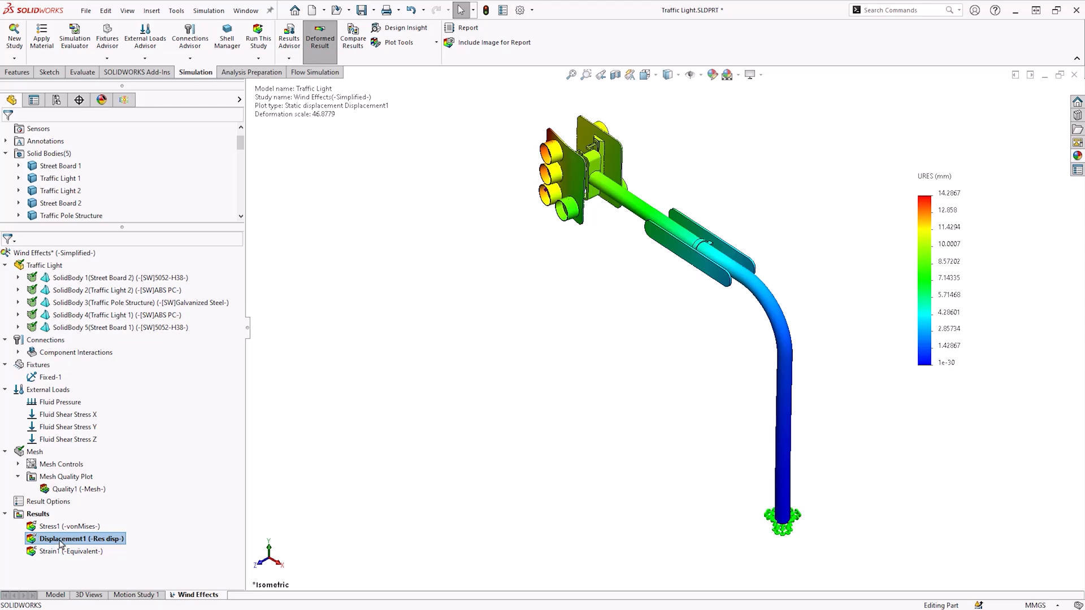
# Animate the Displacement1 result plot of the traffic light.
pyautogui.rightClick(78, 538)
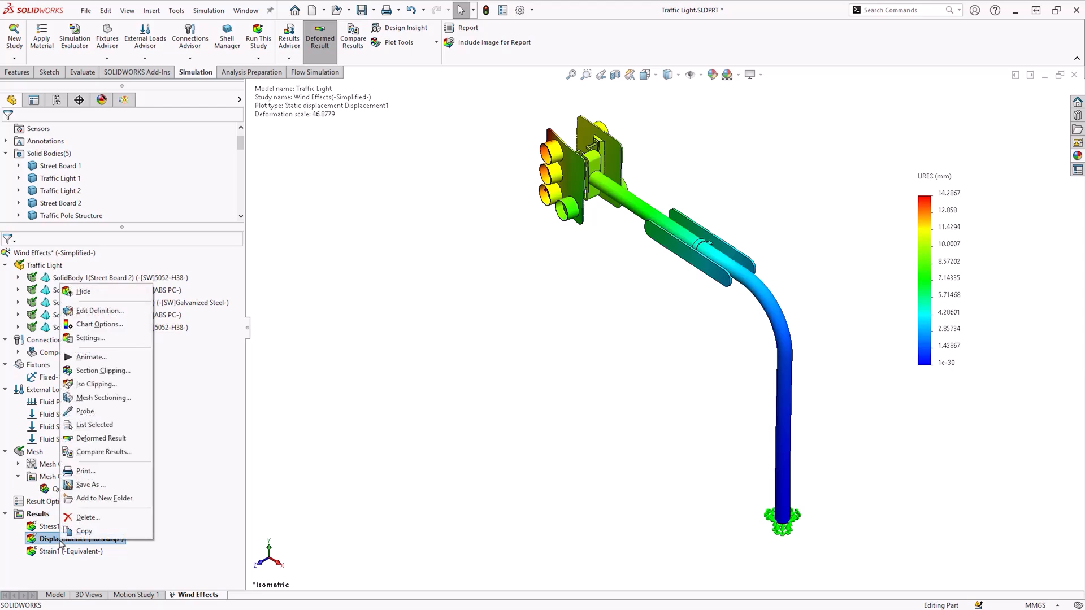
pyautogui.moveTo(99, 357)
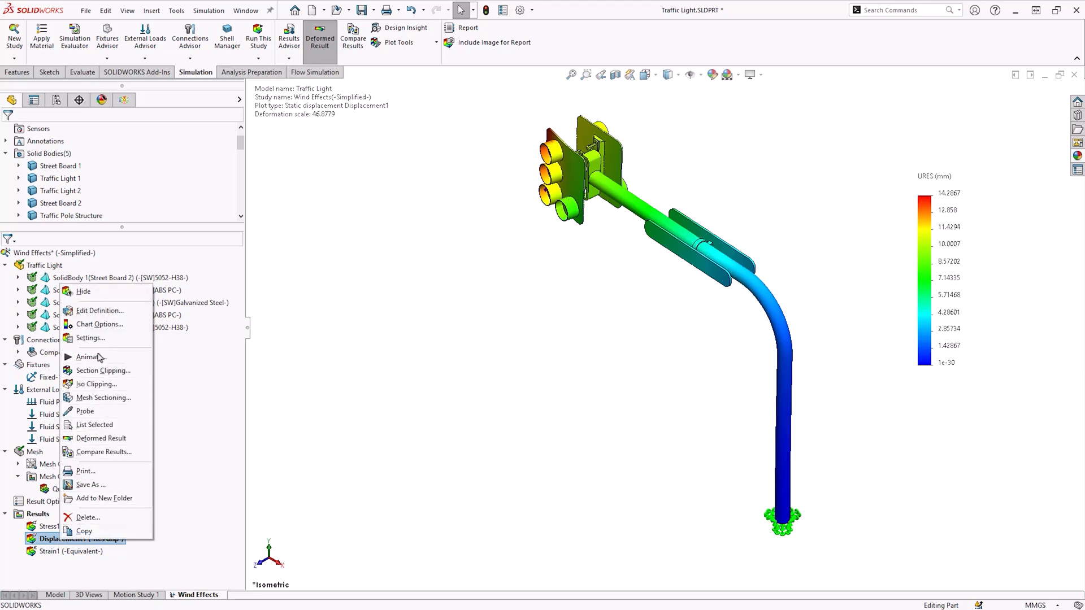
pyautogui.click(88, 357)
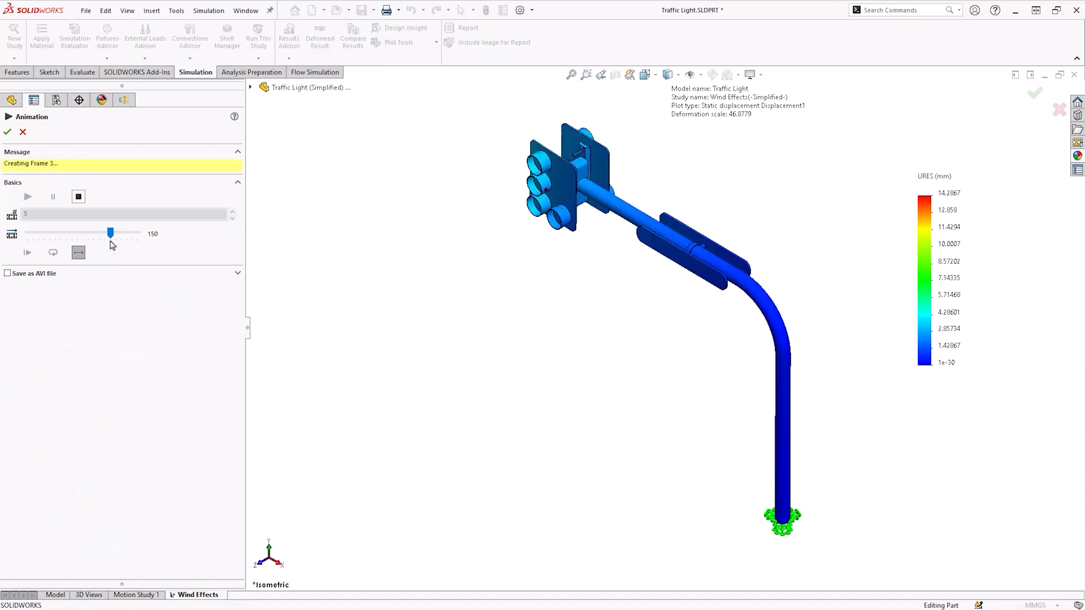